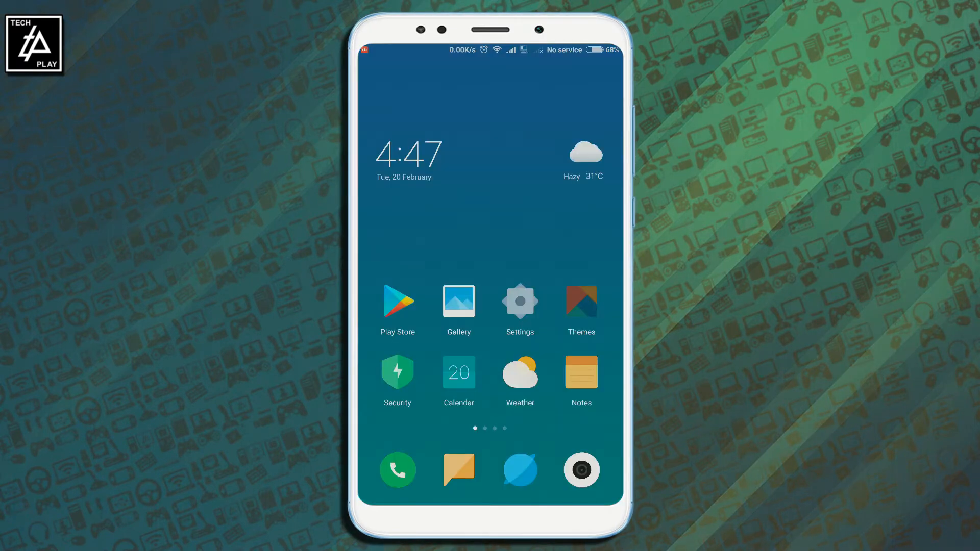
# Step: Launch MIUI Themes, browse the store, and show the Offline themes list
pyautogui.click(579, 304)
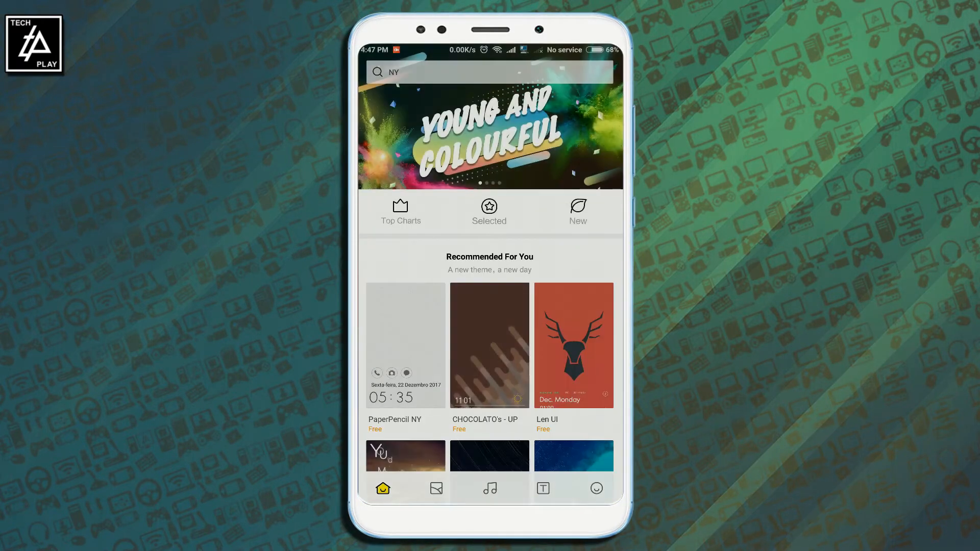
pyautogui.click(572, 345)
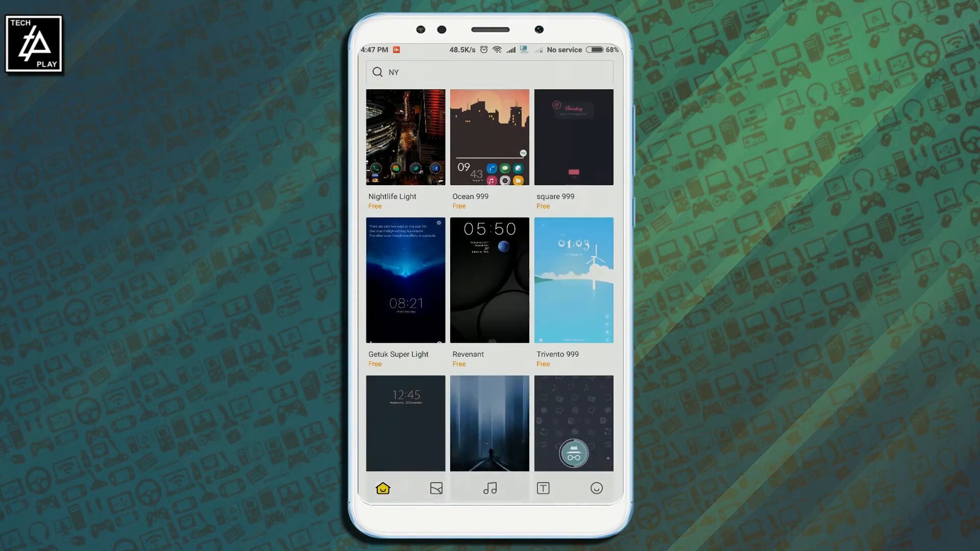
pyautogui.scroll(-3)
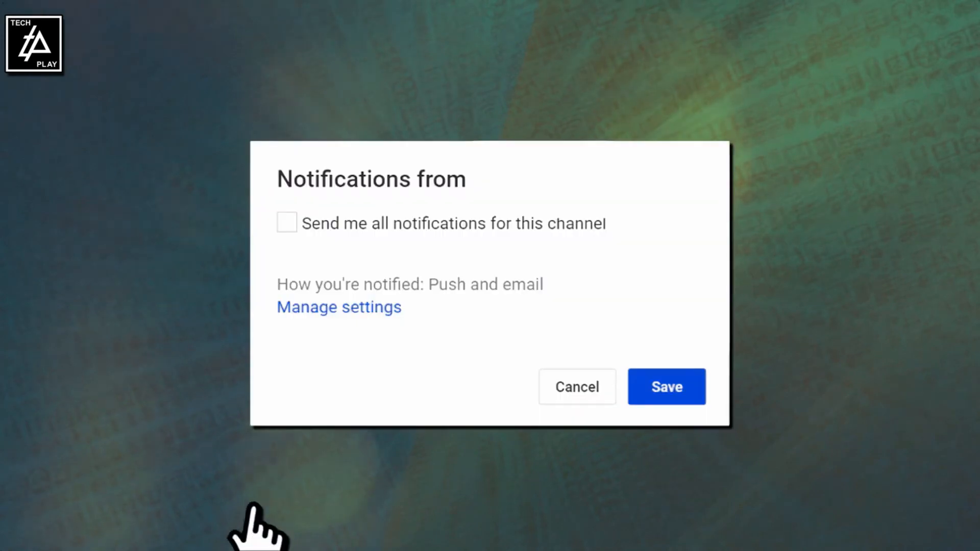
pyautogui.click(287, 223)
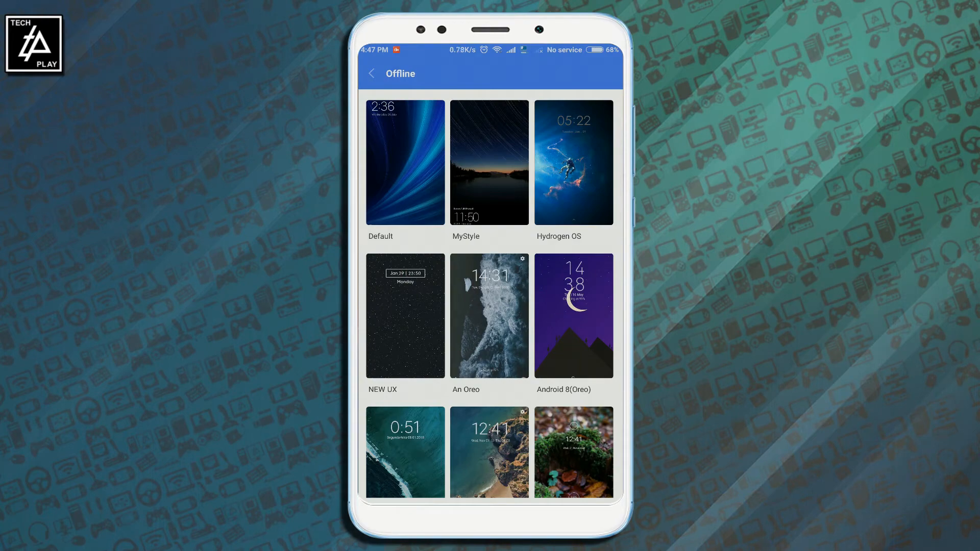
# Step: Leave MIUI Themes for the home screen page with MIUI Theme Editor
pyautogui.click(572, 161)
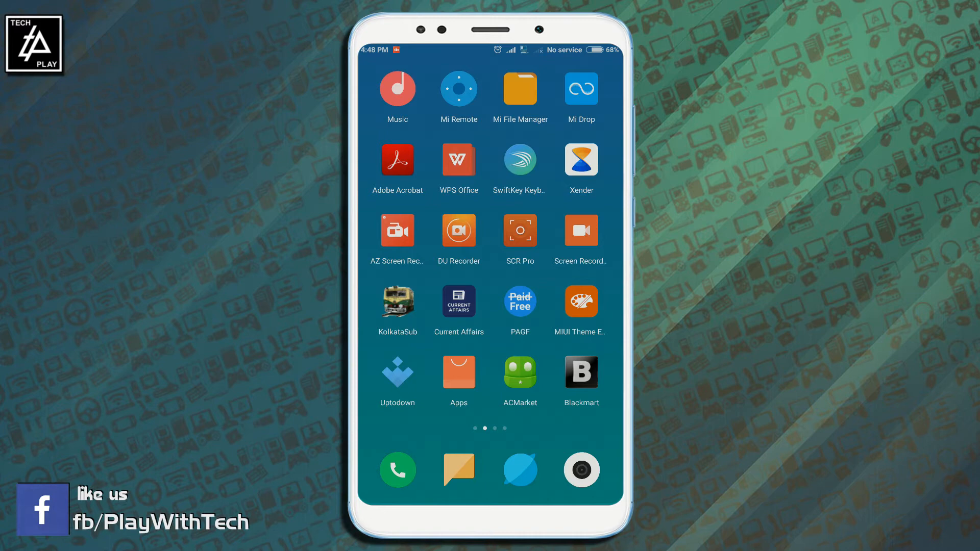
# Step: Launch MIUI Theme Editor and scroll the installed themes list to pick a theme
pyautogui.click(580, 301)
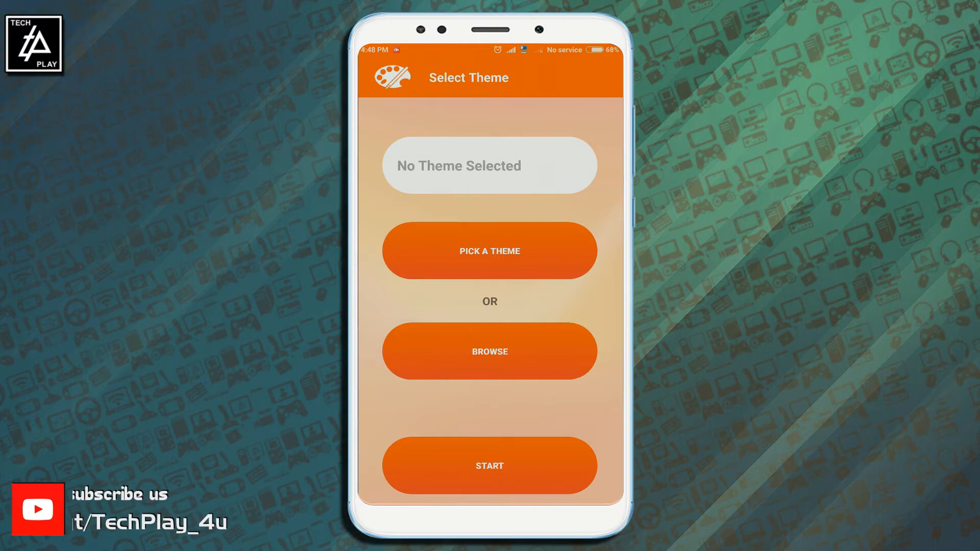
pyautogui.click(489, 250)
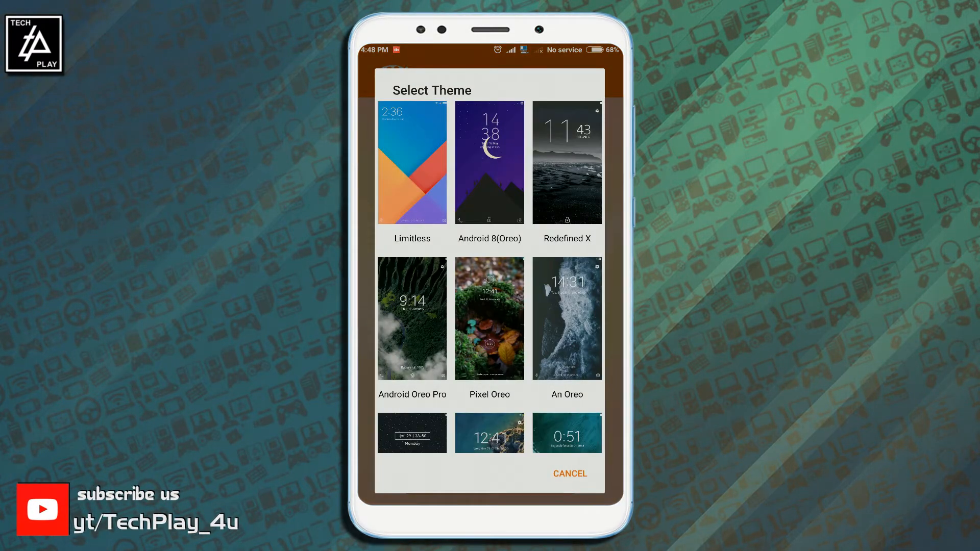
pyautogui.scroll(-3)
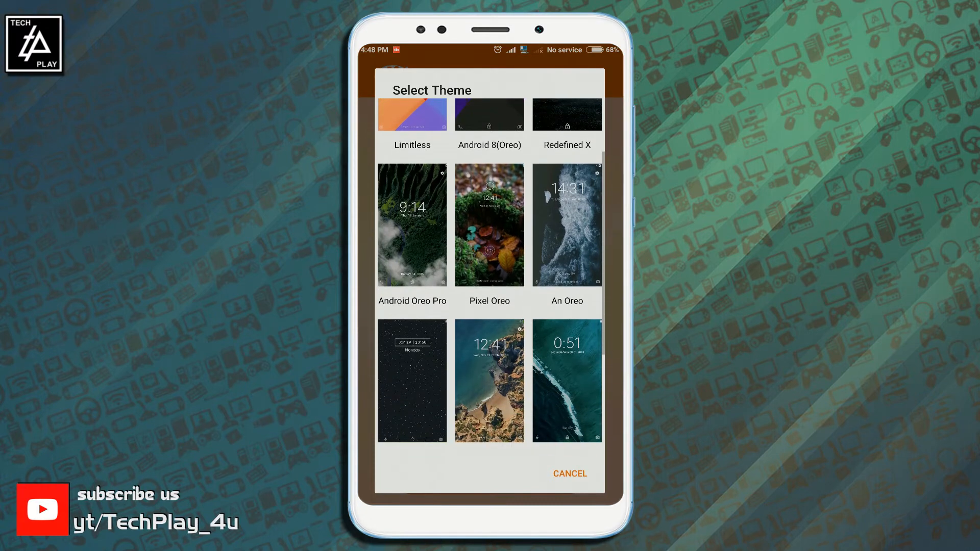
pyautogui.scroll(-3)
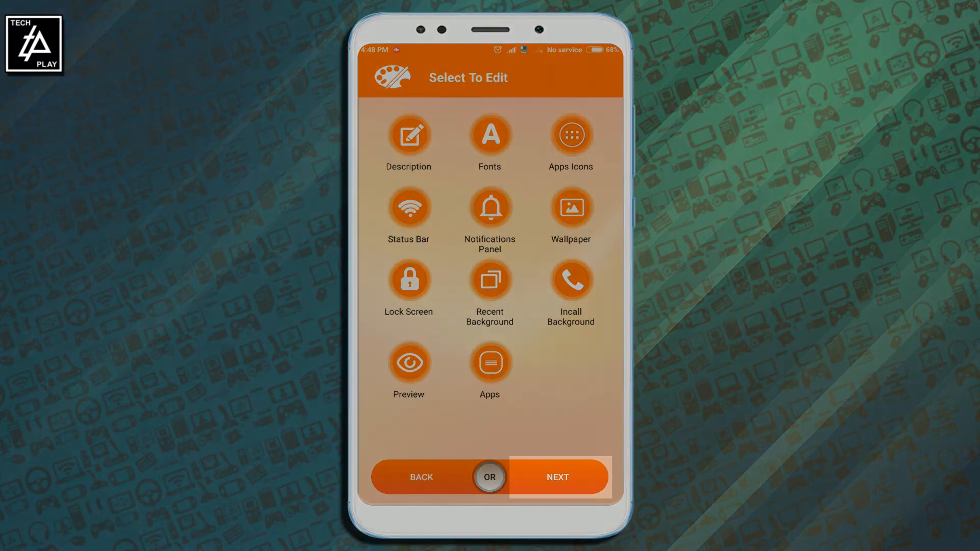
# Step: Export Hydrogen OS under its default name to /storage/emulated/0/MIUI/theme
pyautogui.click(556, 476)
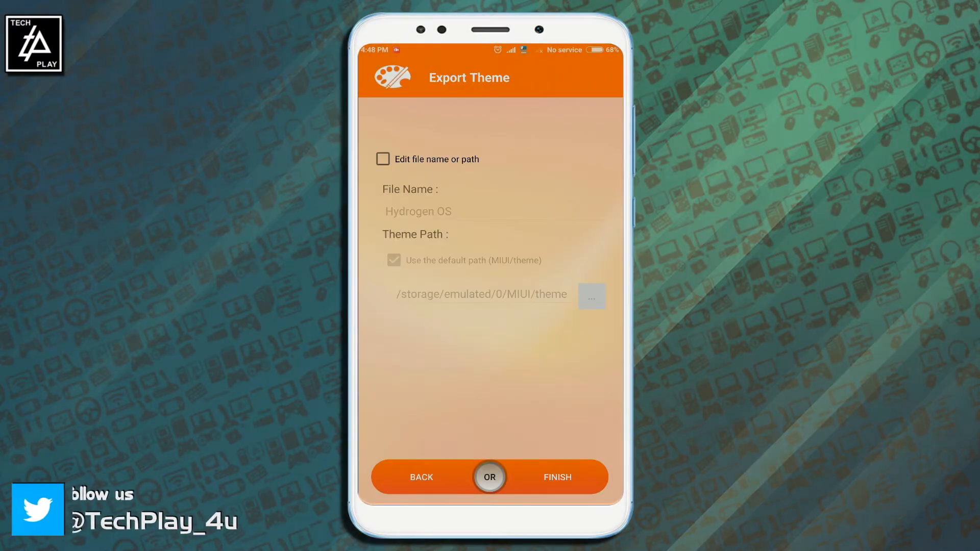
pyautogui.click(382, 158)
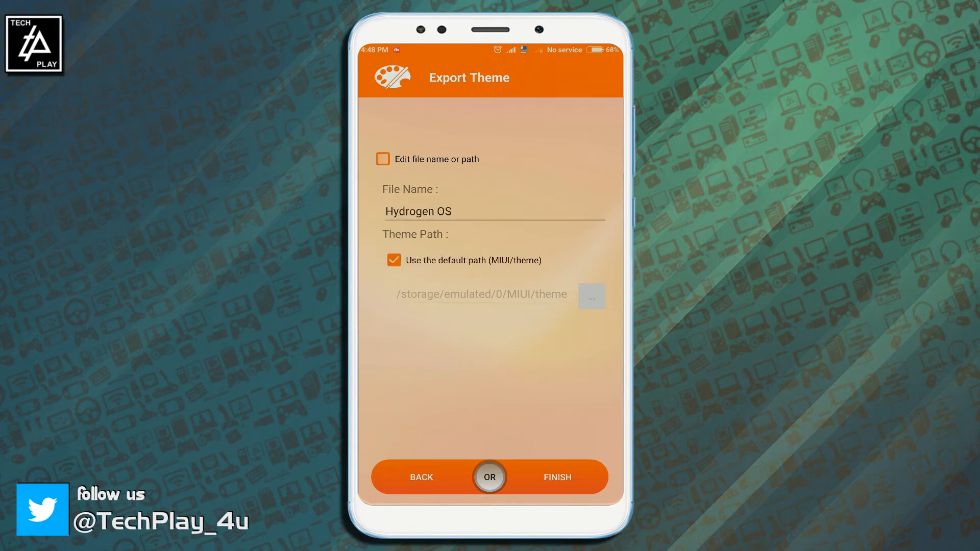
pyautogui.click(382, 159)
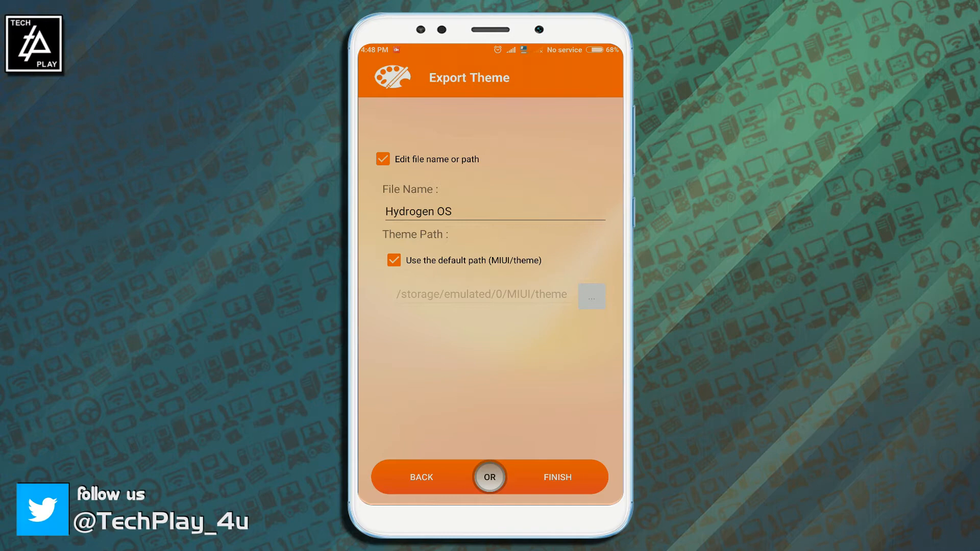
pyautogui.click(393, 260)
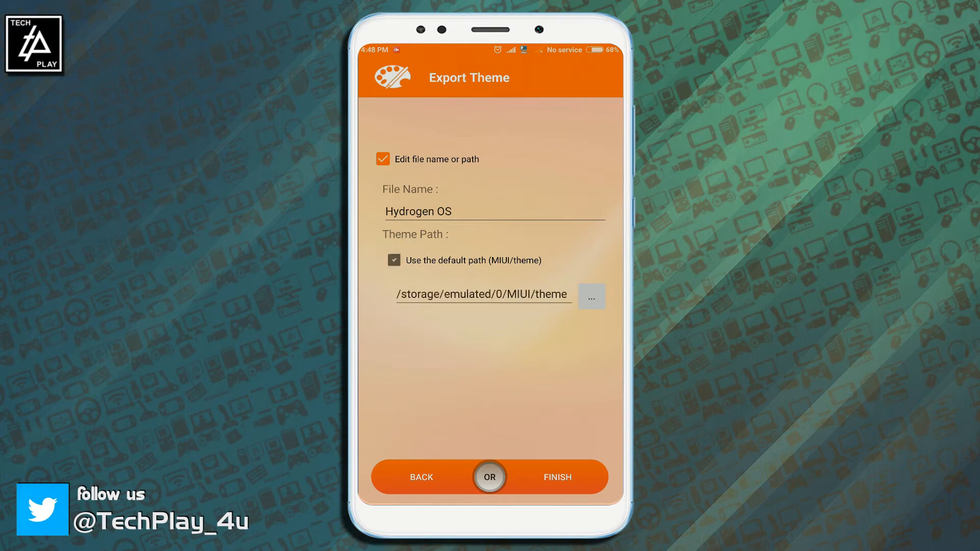
pyautogui.click(590, 296)
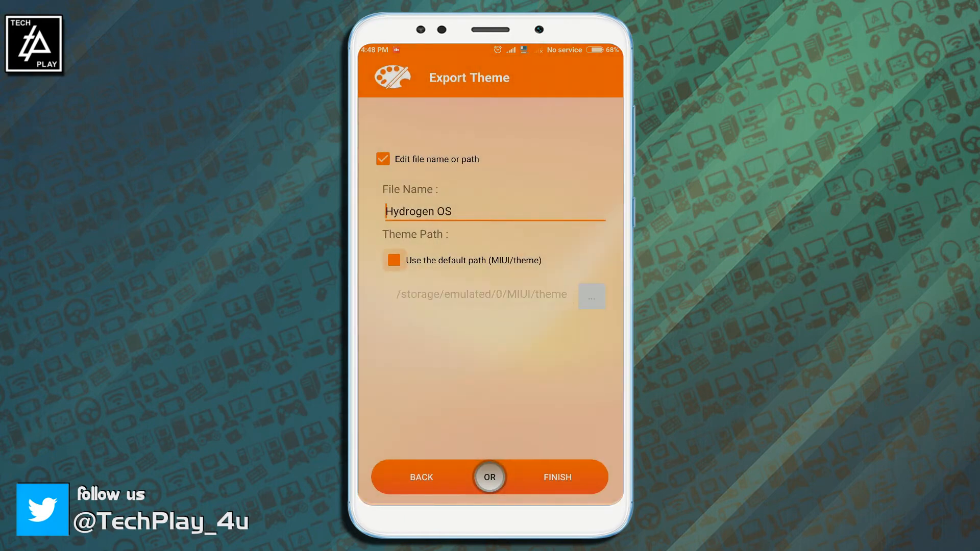
pyautogui.click(382, 159)
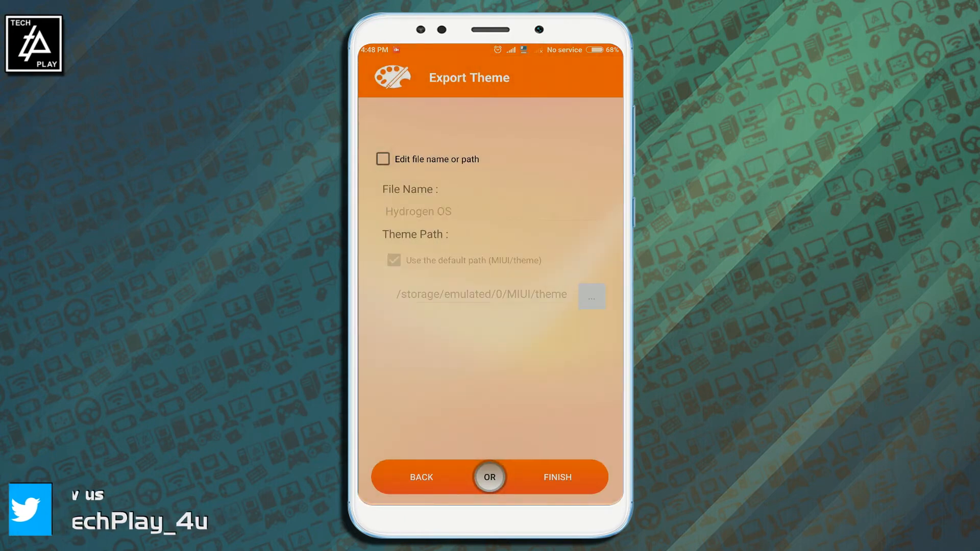
pyautogui.click(555, 476)
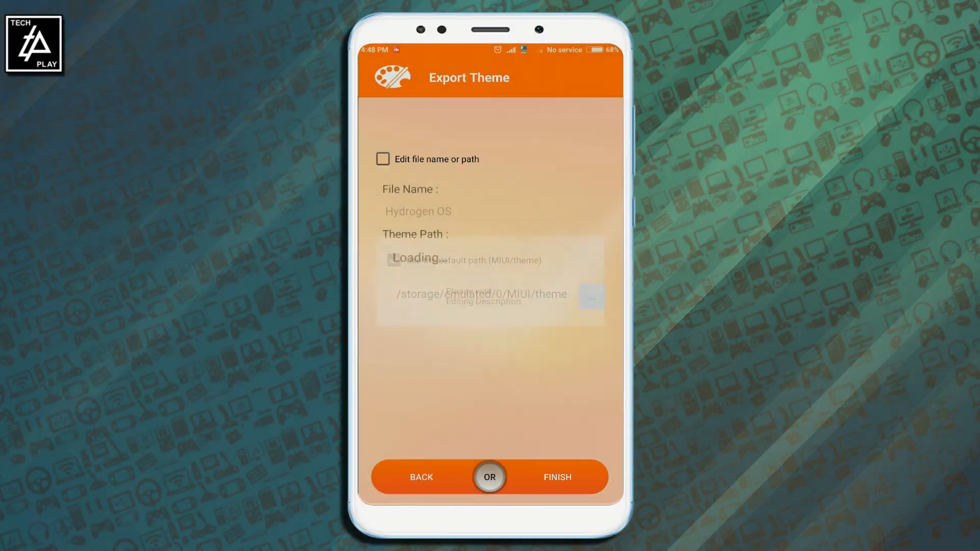
# Step: Let the Hydrogen OS export finish and decline installing it
pyautogui.click(554, 477)
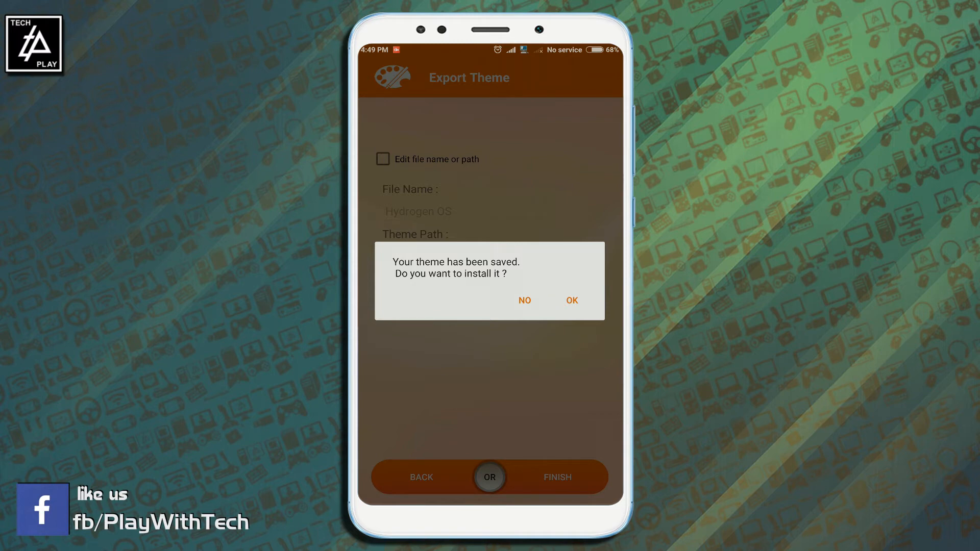
pyautogui.click(570, 300)
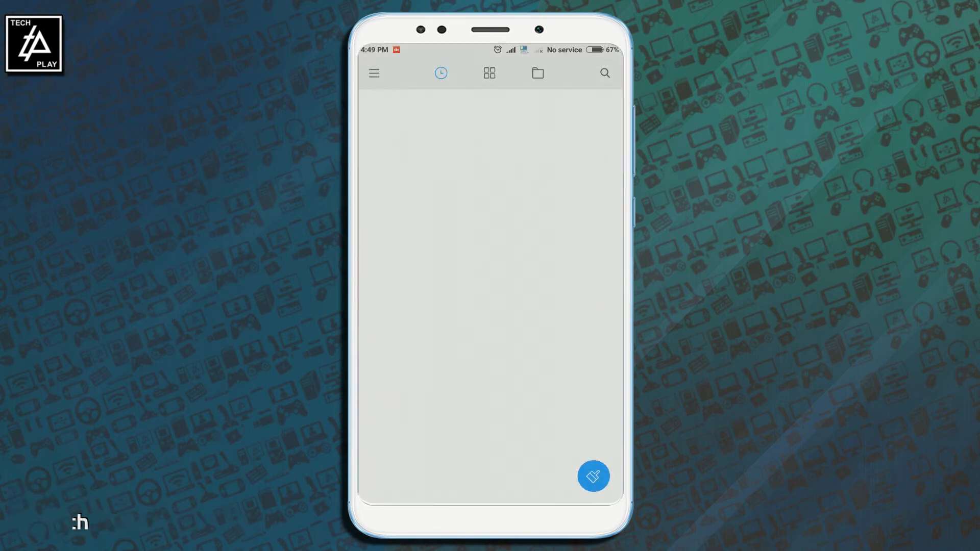
# Step: Open MIUI in storage to see the theme folder with one item, then return to the editor
pyautogui.click(536, 73)
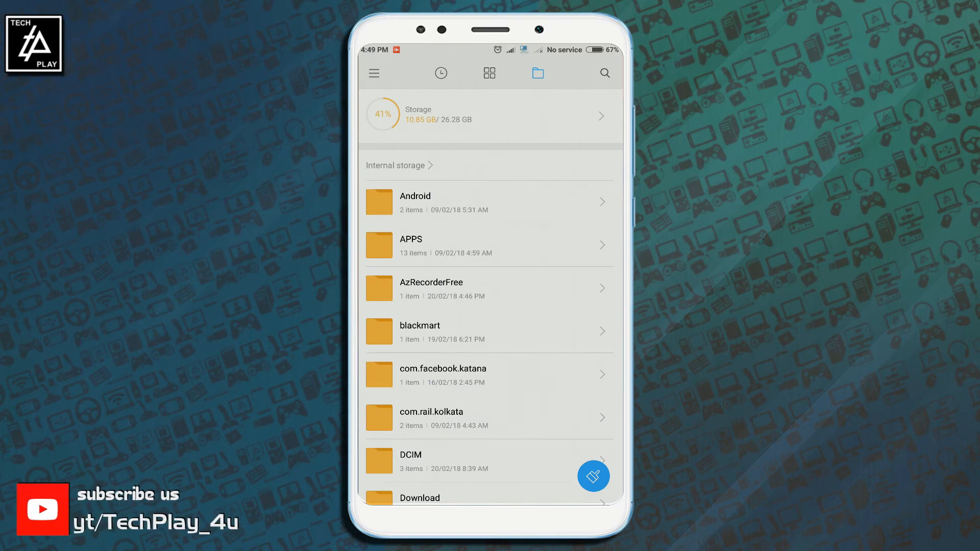
pyautogui.scroll(-3)
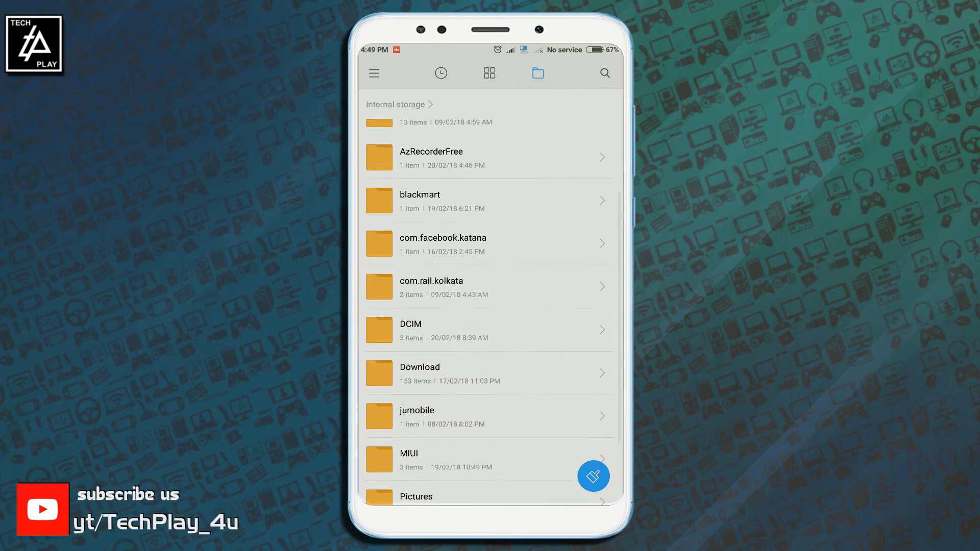
pyautogui.click(407, 460)
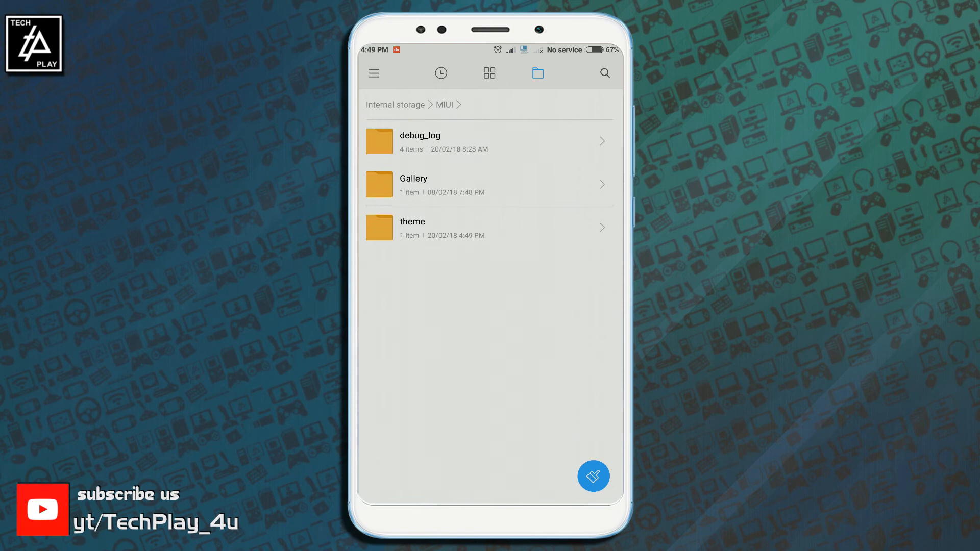
pyautogui.click(412, 226)
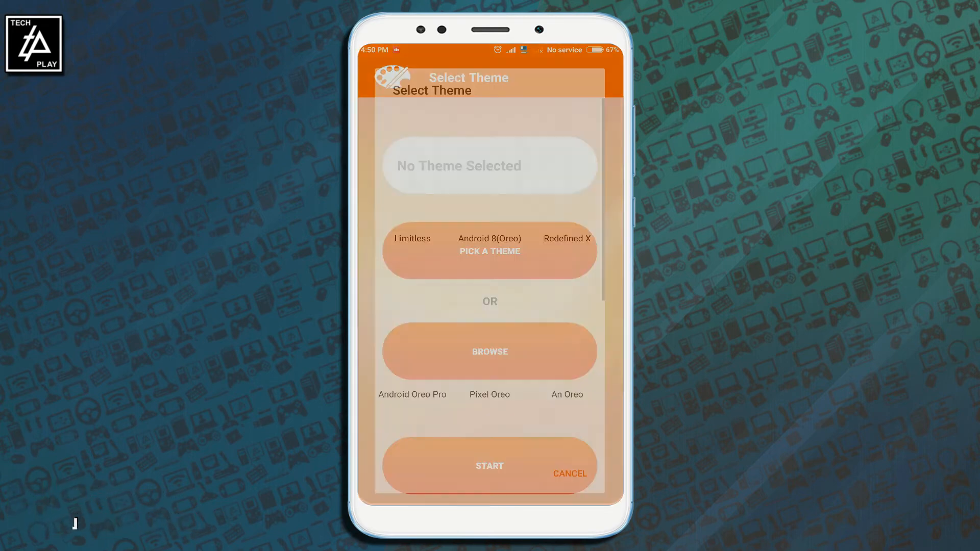
# Step: Export the Limitless theme without installing it, then return to Mi File Manager
pyautogui.click(412, 238)
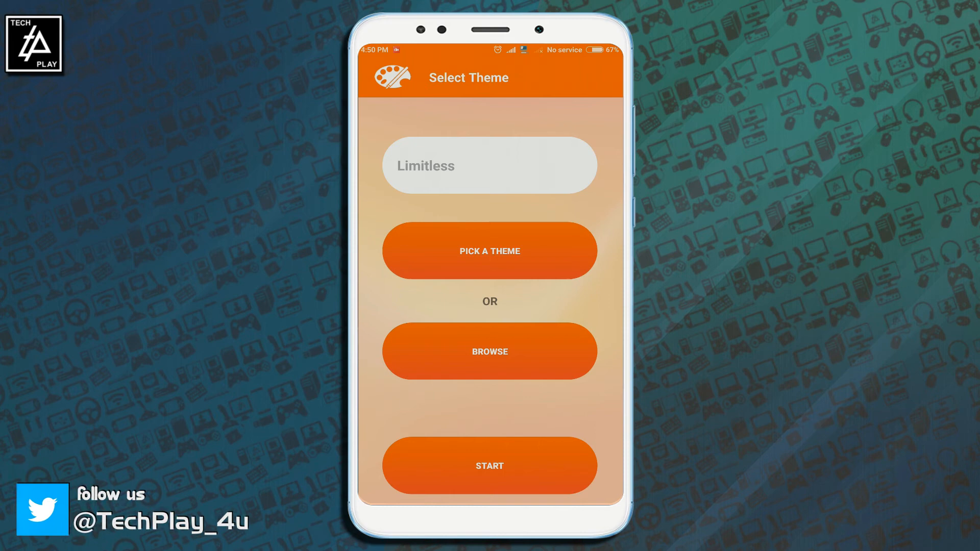
pyautogui.click(490, 466)
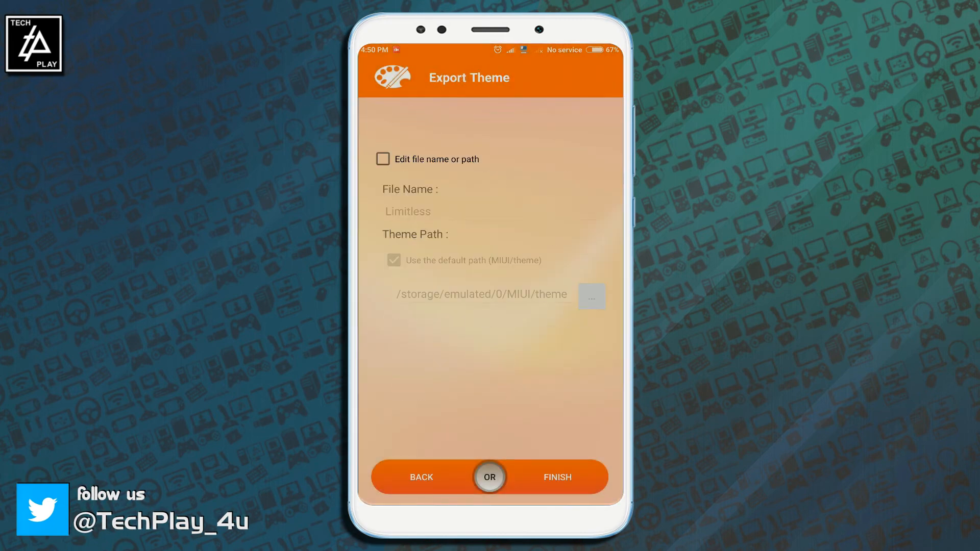
pyautogui.click(555, 477)
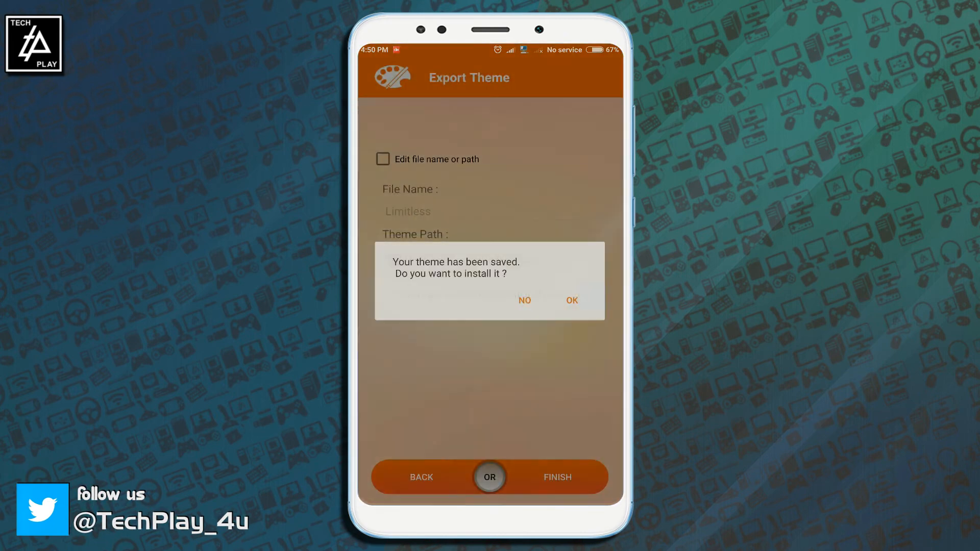
pyautogui.click(524, 301)
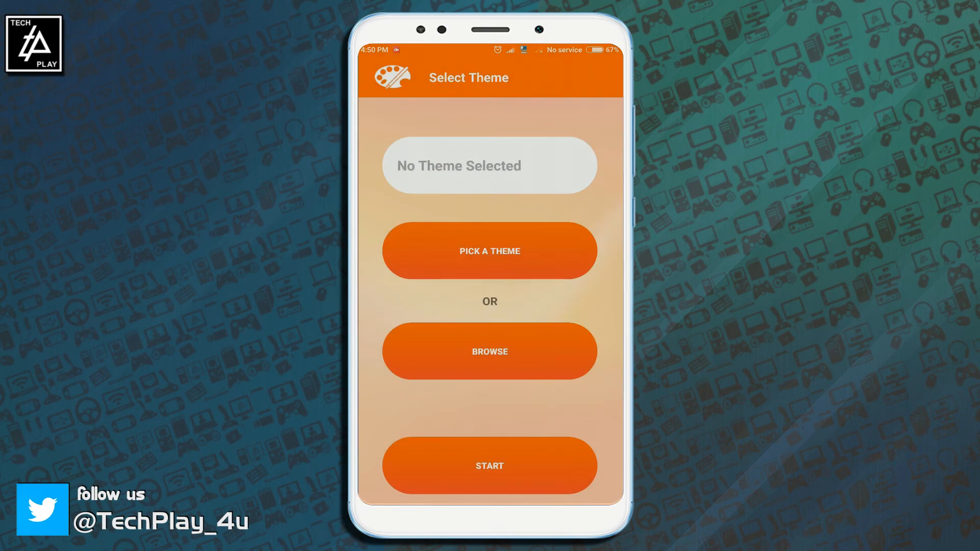
pyautogui.click(490, 350)
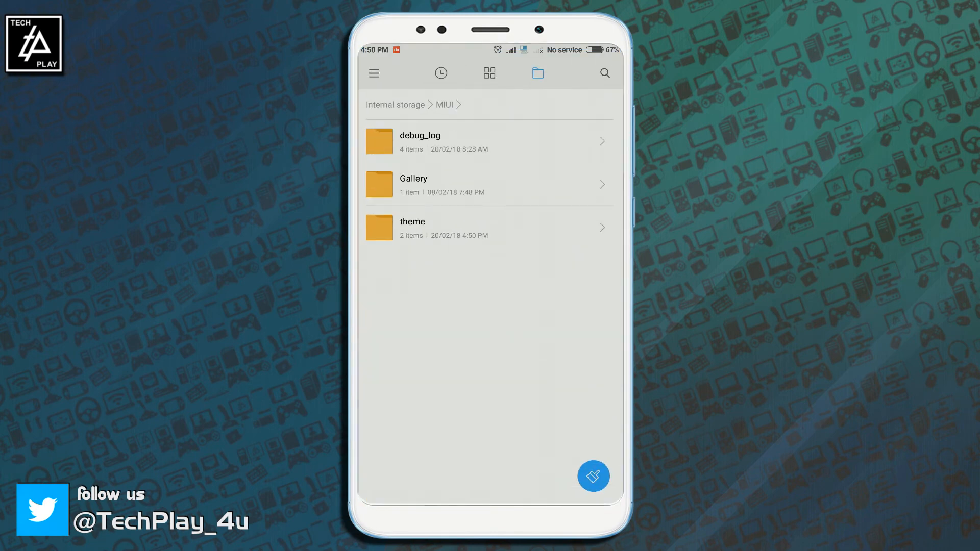
# Step: Open MIUI > theme to view both exported .mtz files
pyautogui.click(412, 226)
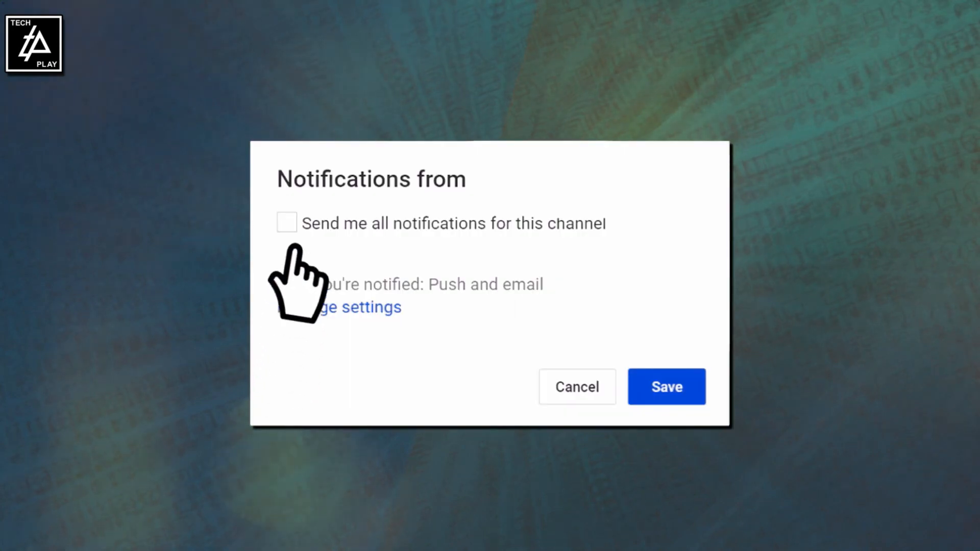
# Step: Tick 'Send me all notifications for this channel' in the YouTube popup
pyautogui.click(287, 223)
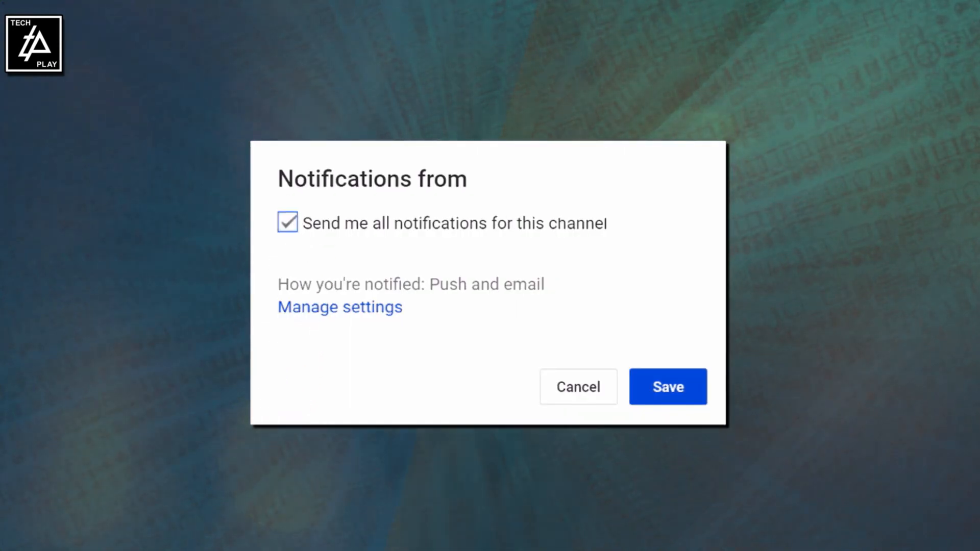